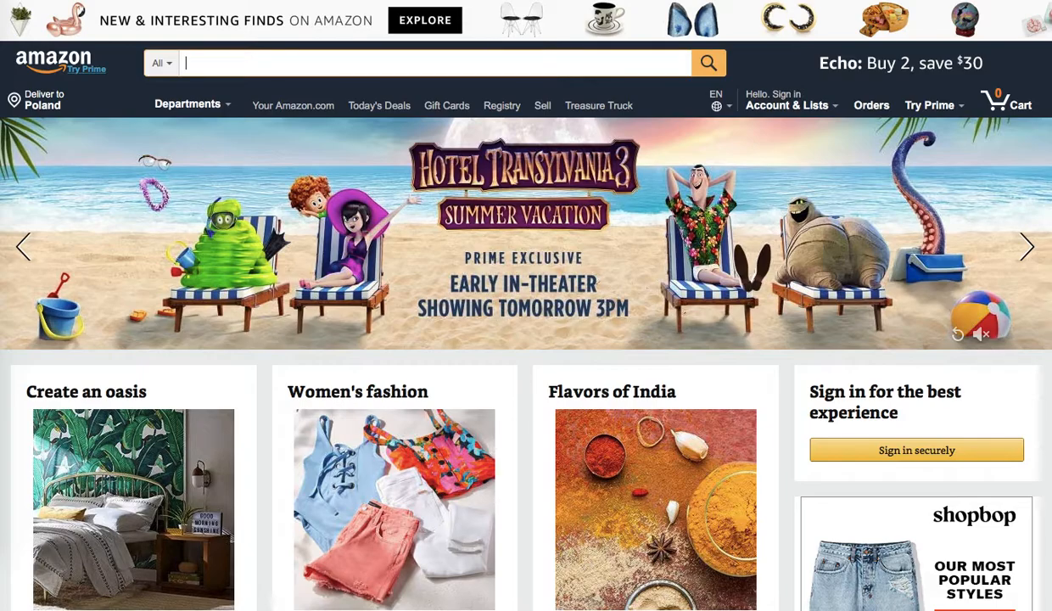
{"action": "type", "text": "beach umbrella"}
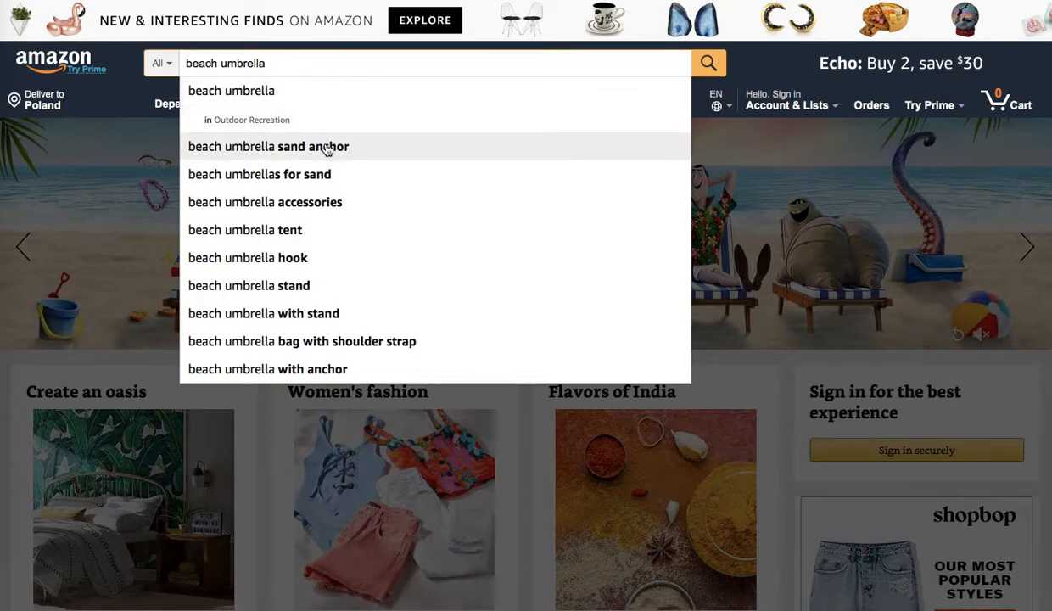
{"action": "mouse_move", "coordinate": [344, 379]}
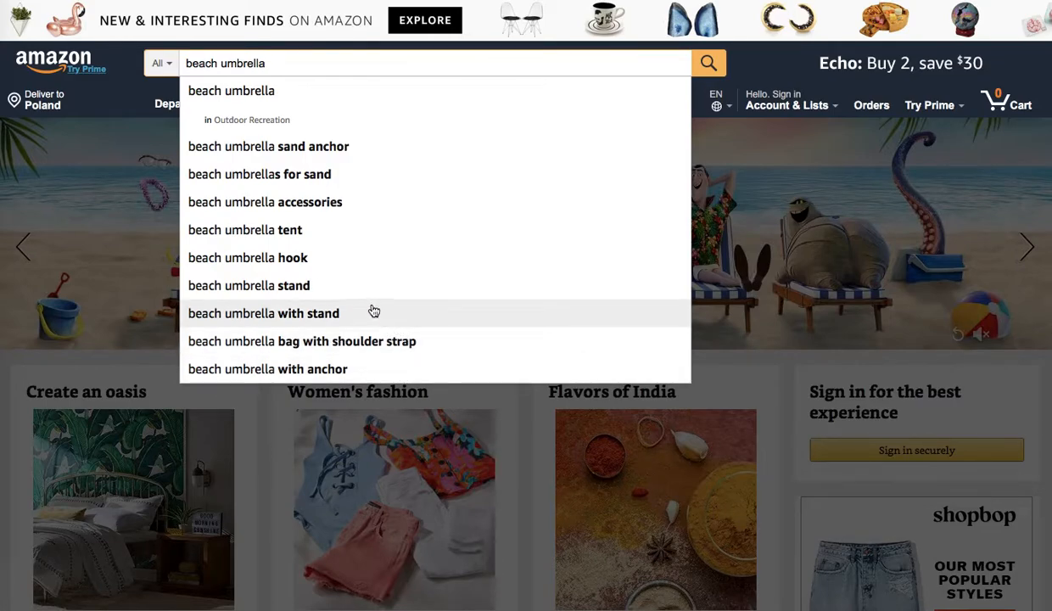
{"action": "mouse_move", "coordinate": [335, 262]}
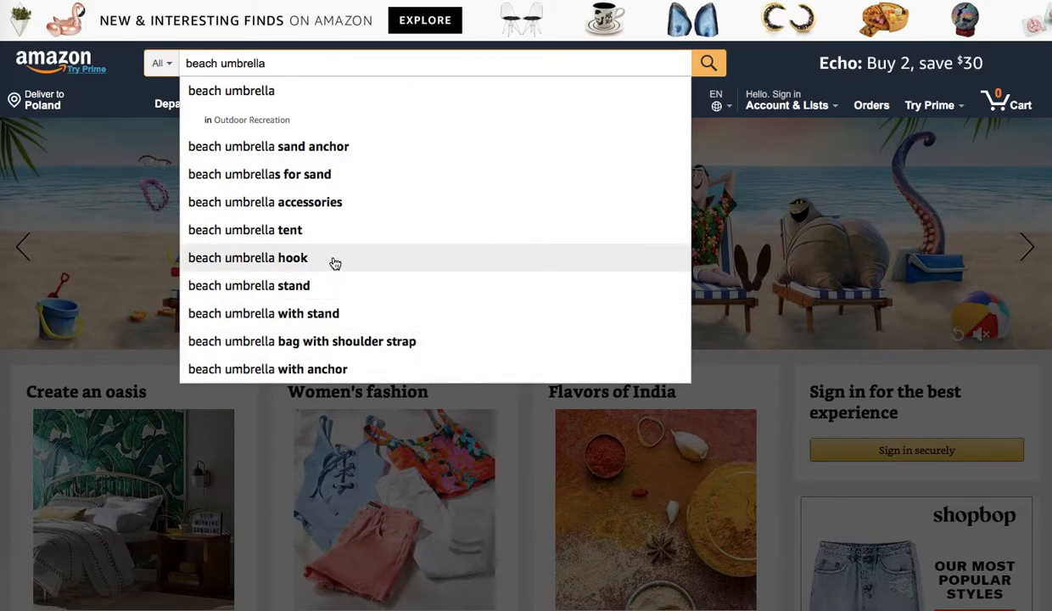
{"action": "mouse_move", "coordinate": [334, 237]}
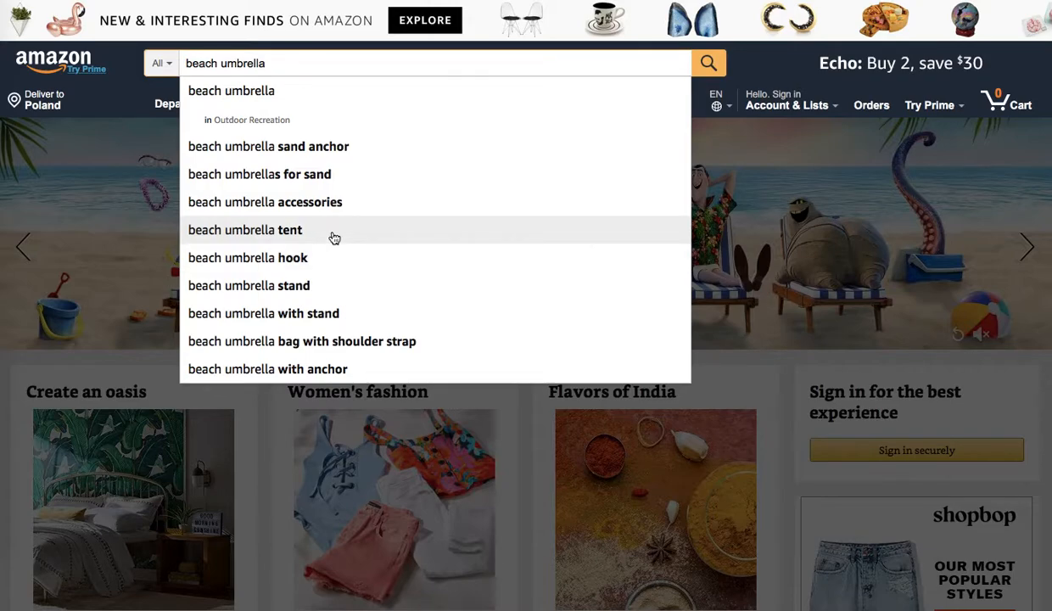
{"action": "mouse_move", "coordinate": [332, 174]}
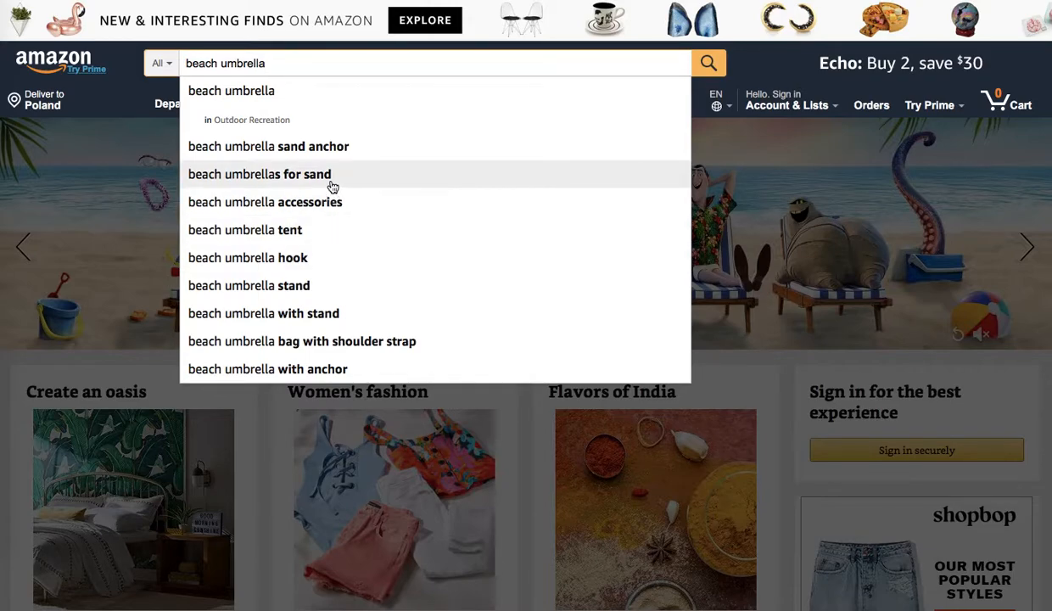
{"action": "mouse_move", "coordinate": [330, 146]}
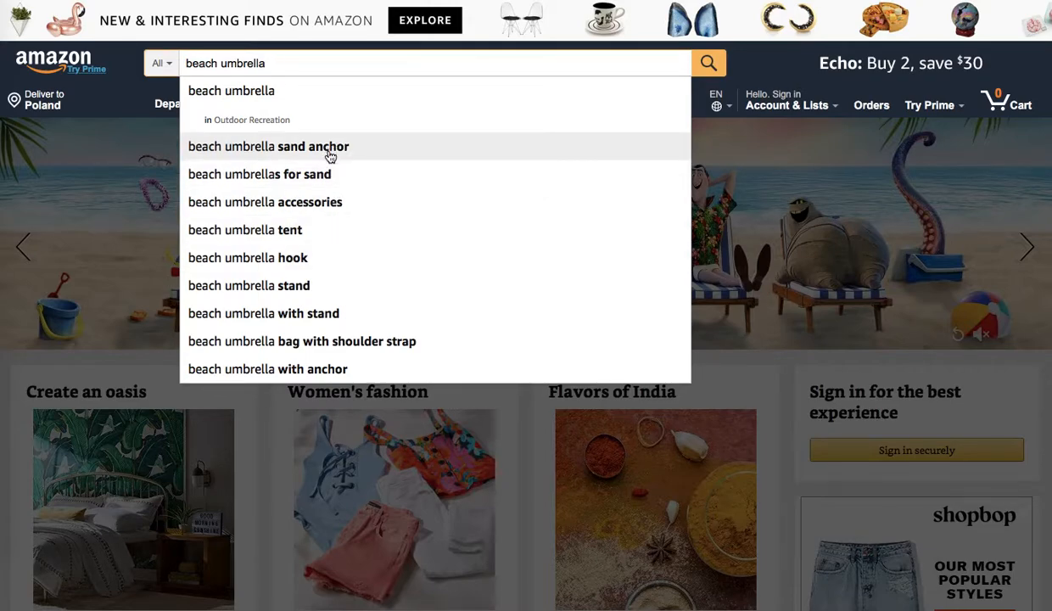
{"action": "mouse_move", "coordinate": [356, 174]}
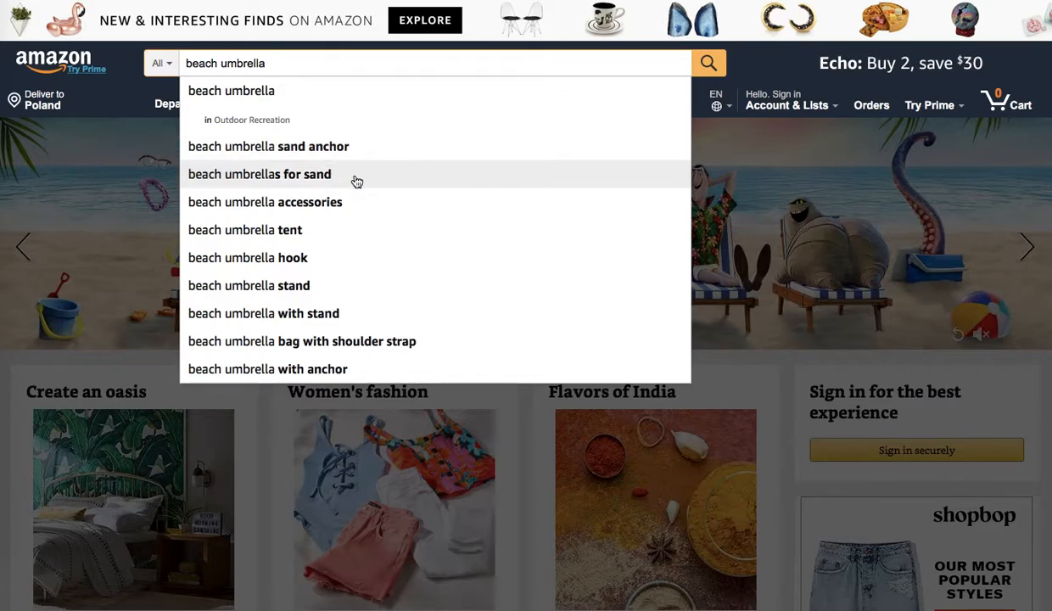
{"action": "mouse_move", "coordinate": [343, 230]}
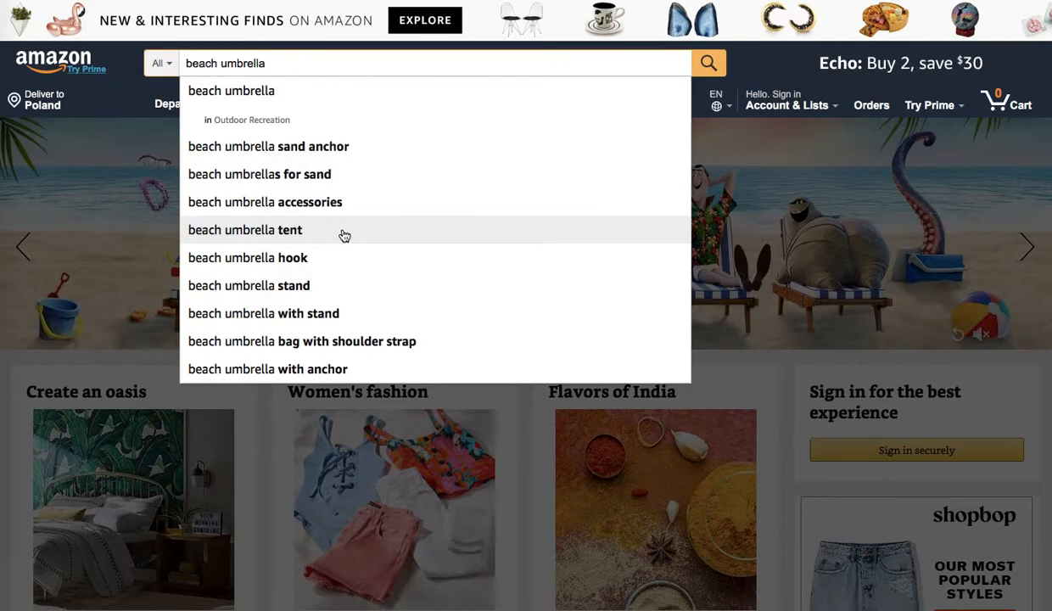
{"action": "mouse_move", "coordinate": [343, 202]}
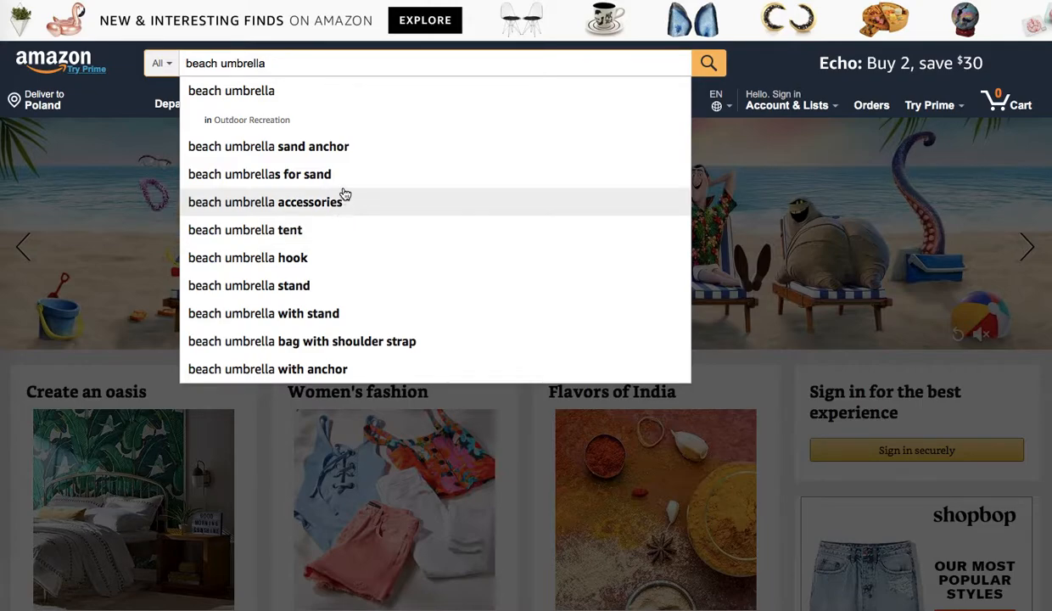
{"action": "mouse_move", "coordinate": [387, 148]}
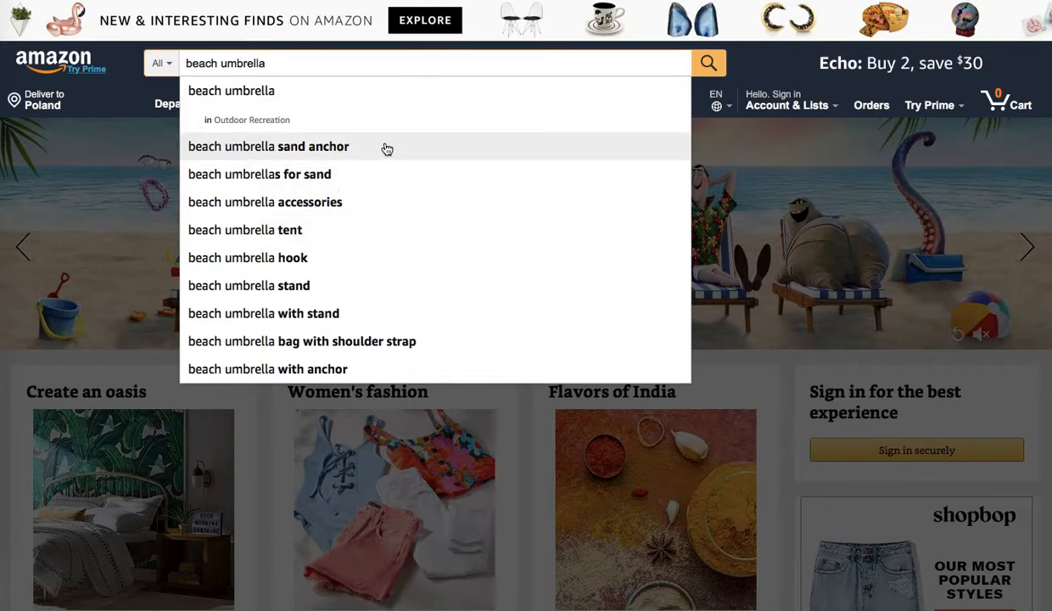